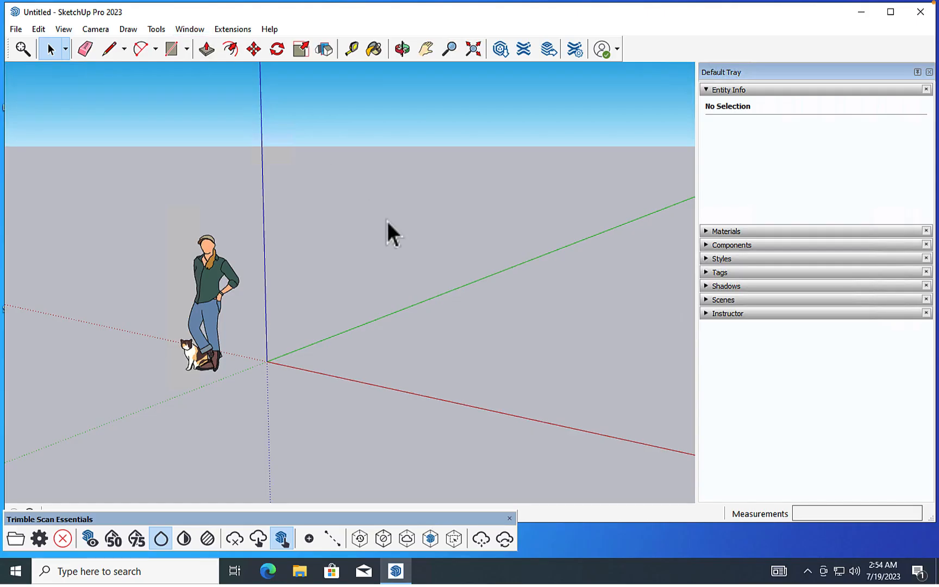
mouse_move(126, 33)
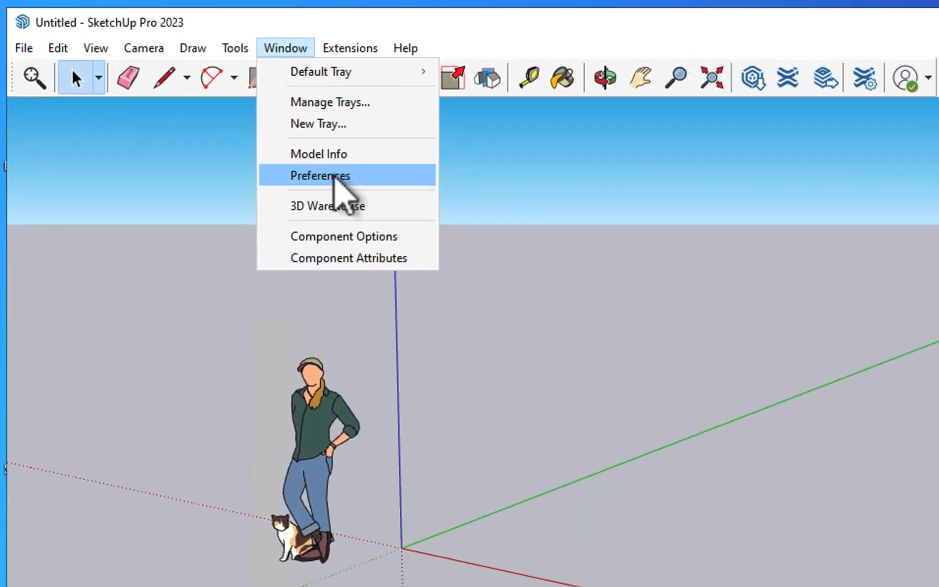
- Bring up Preferences on the Shortcuts page
left_click(320, 175)
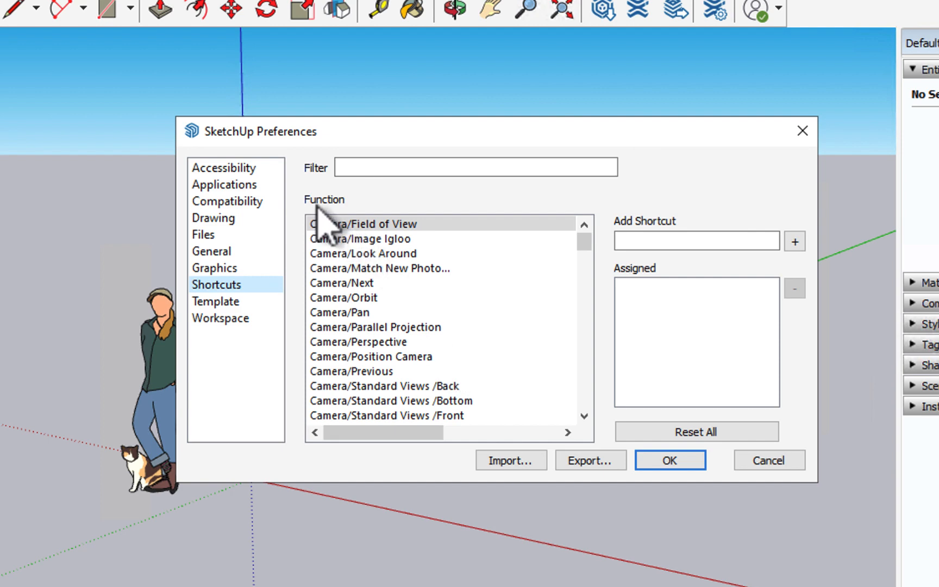
- Filter the function list to rectangle commands, showing Rectangle uses R and Rotated Rectangle has none
scroll("down", 3)
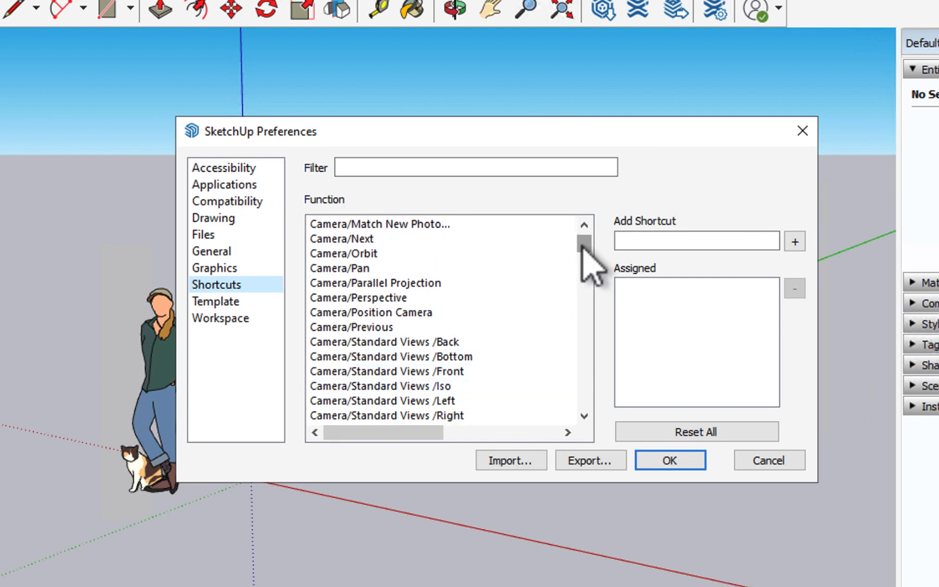
scroll("up", 3)
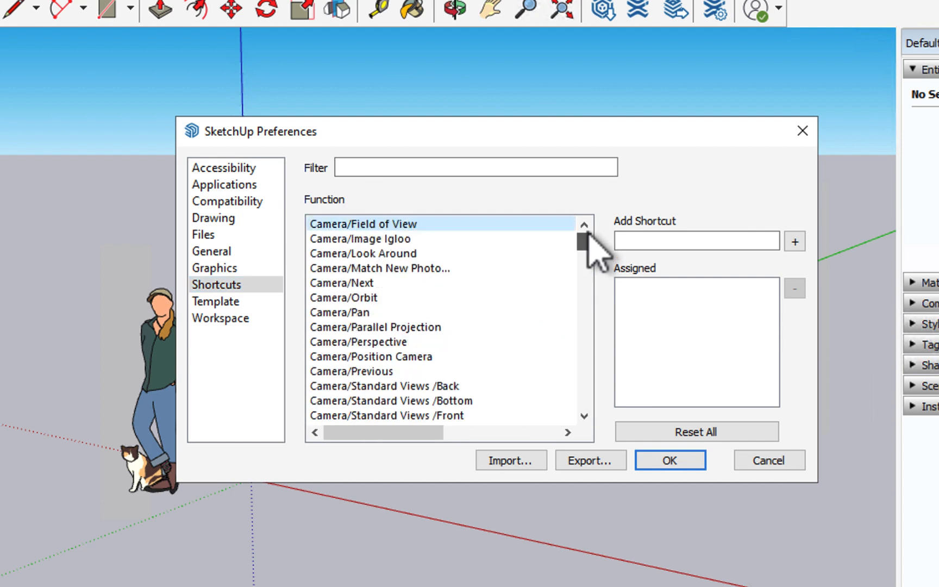
type("rectangle")
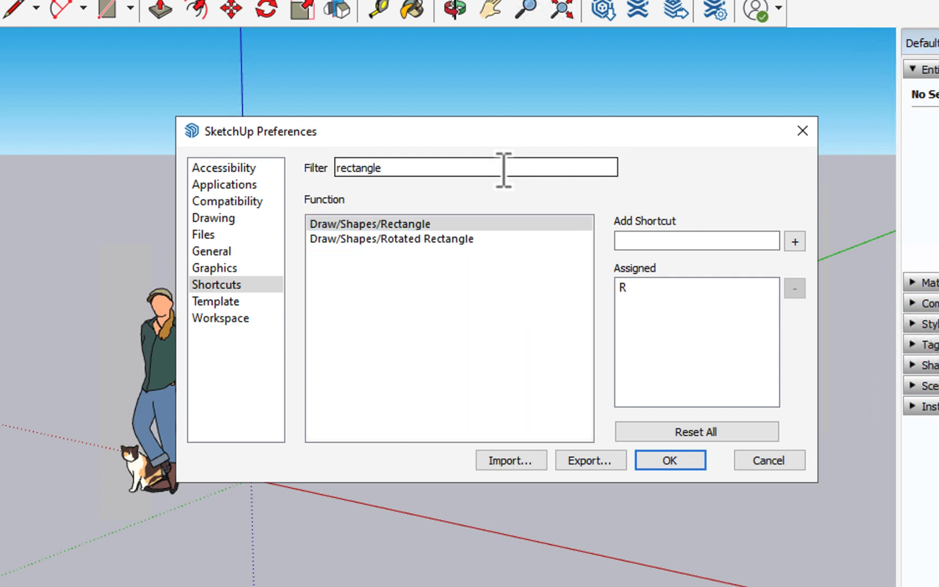
left_click(368, 224)
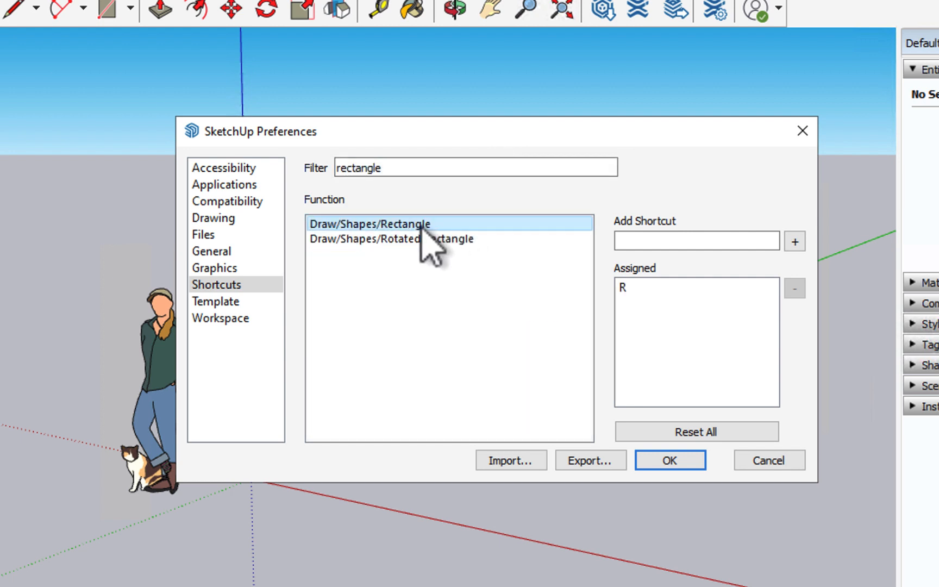
left_click(794, 288)
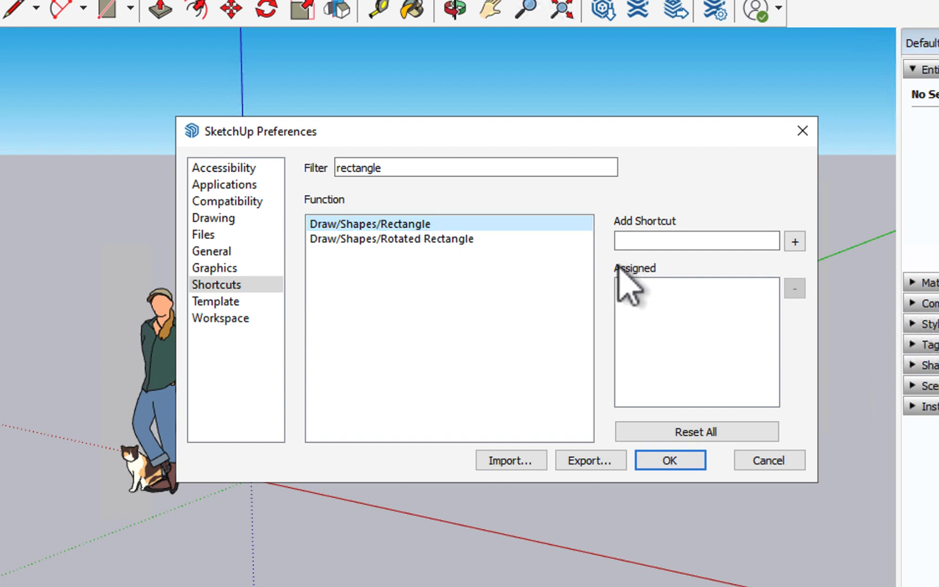
left_click(392, 238)
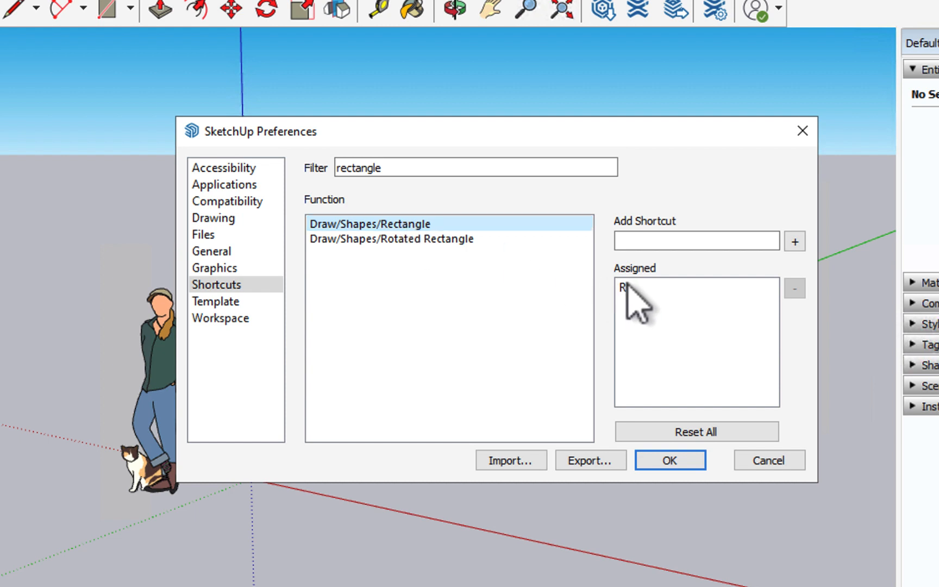
mouse_move(473, 254)
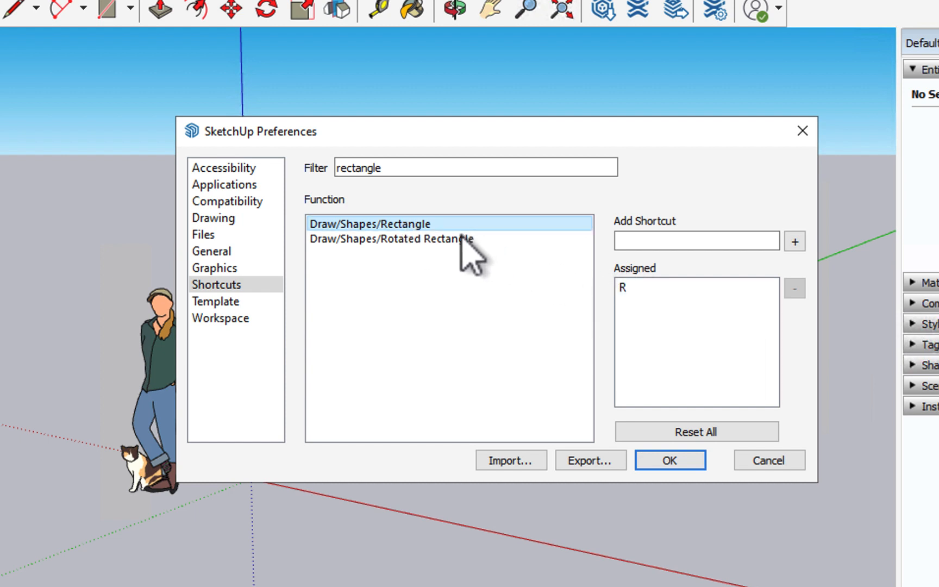
left_click(390, 238)
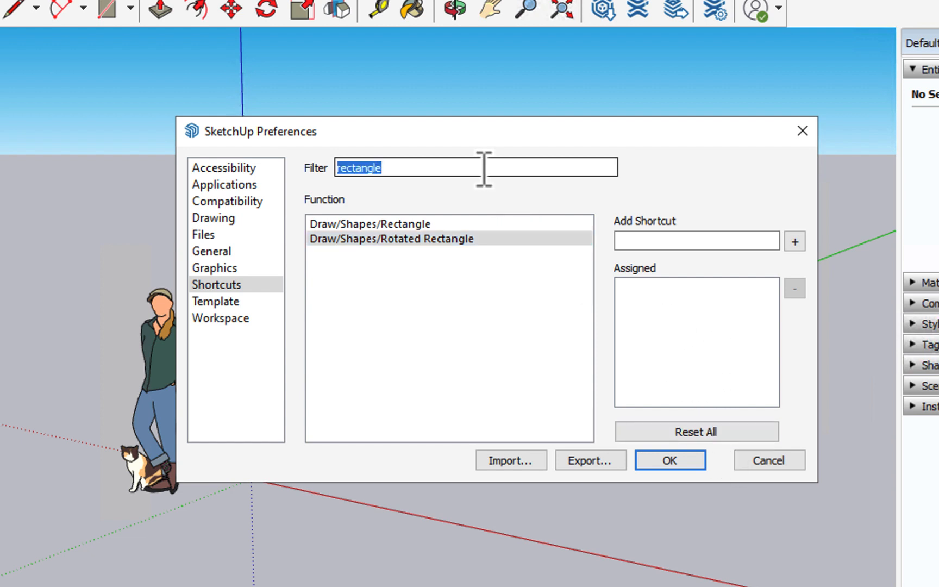
- Assign Shift+F to Tools/Follow Me after declining to take F away from Offset
type("follow")
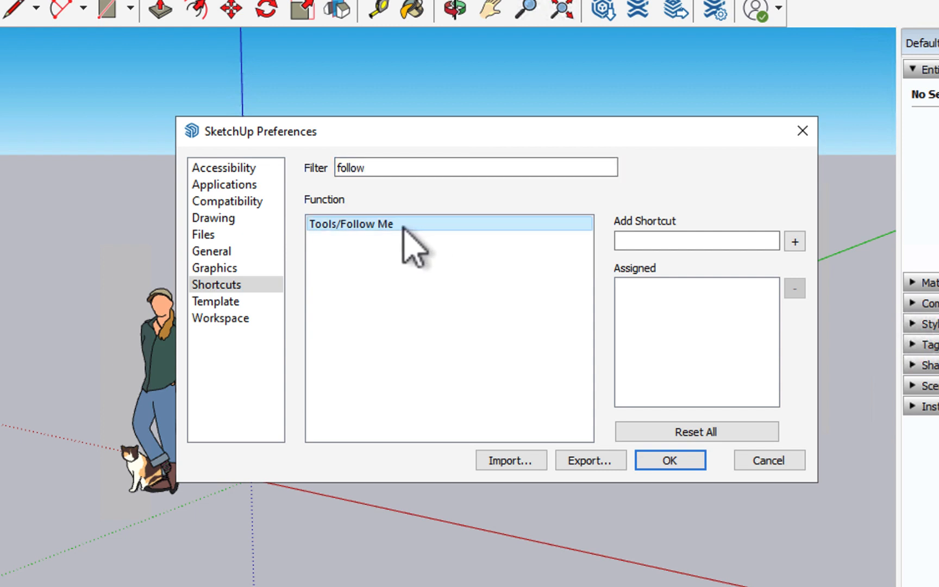
left_click(696, 242)
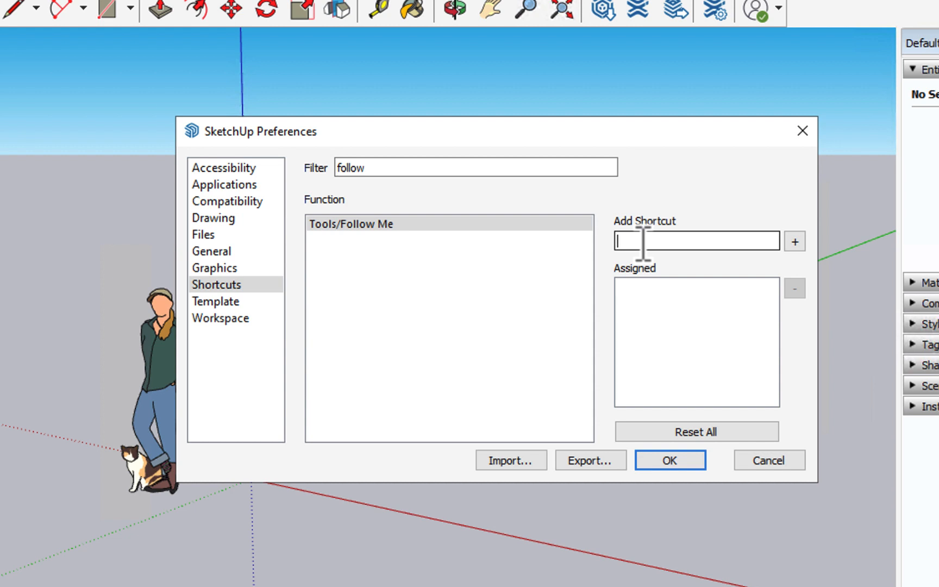
type("F")
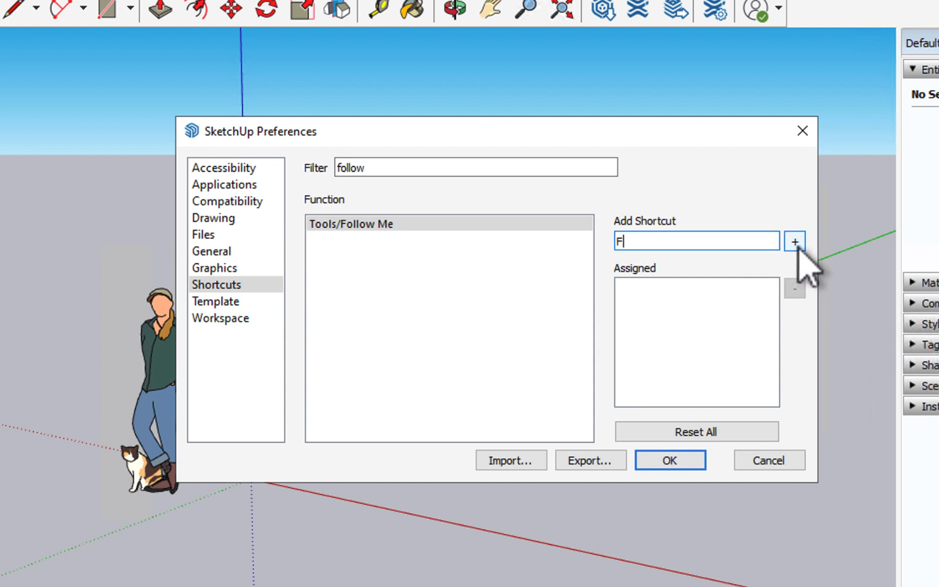
left_click(795, 242)
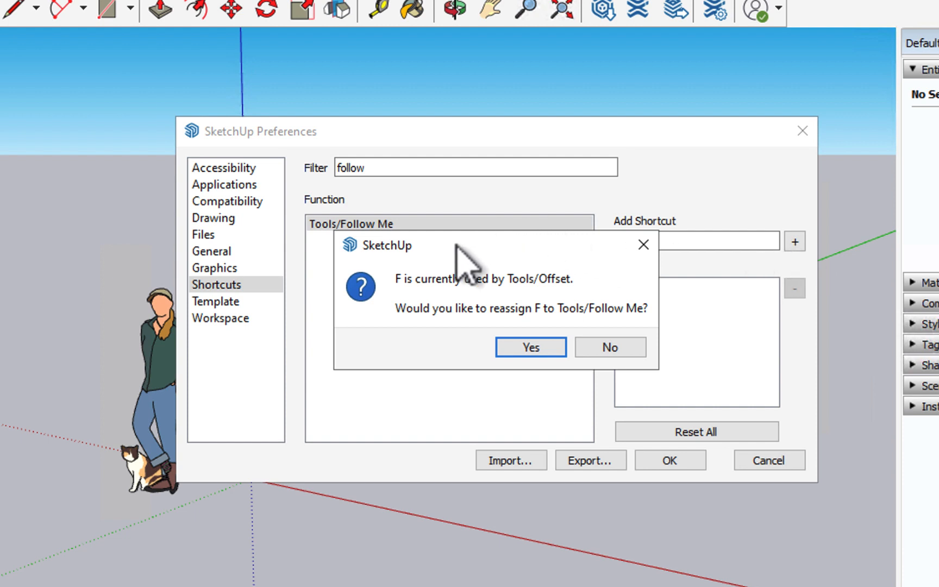
mouse_move(494, 312)
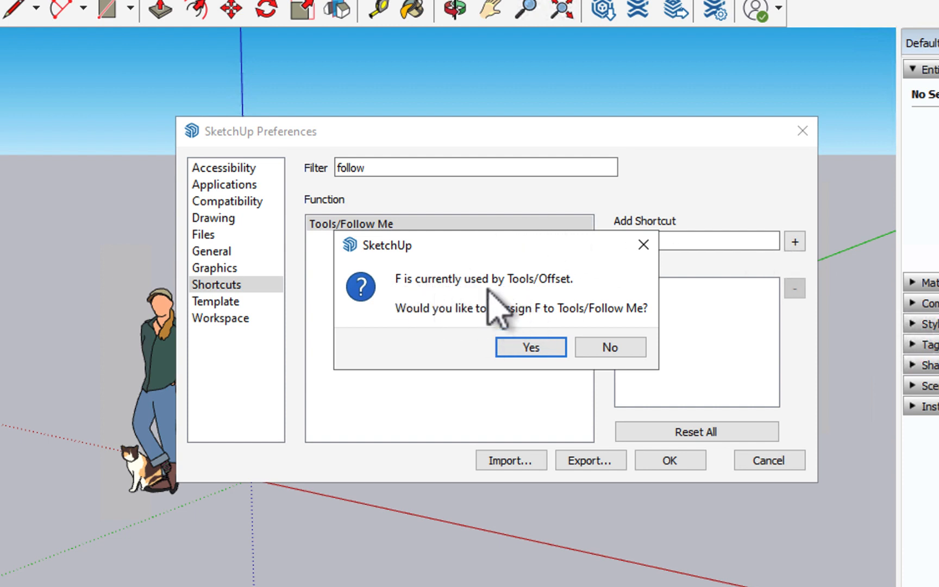
mouse_move(554, 314)
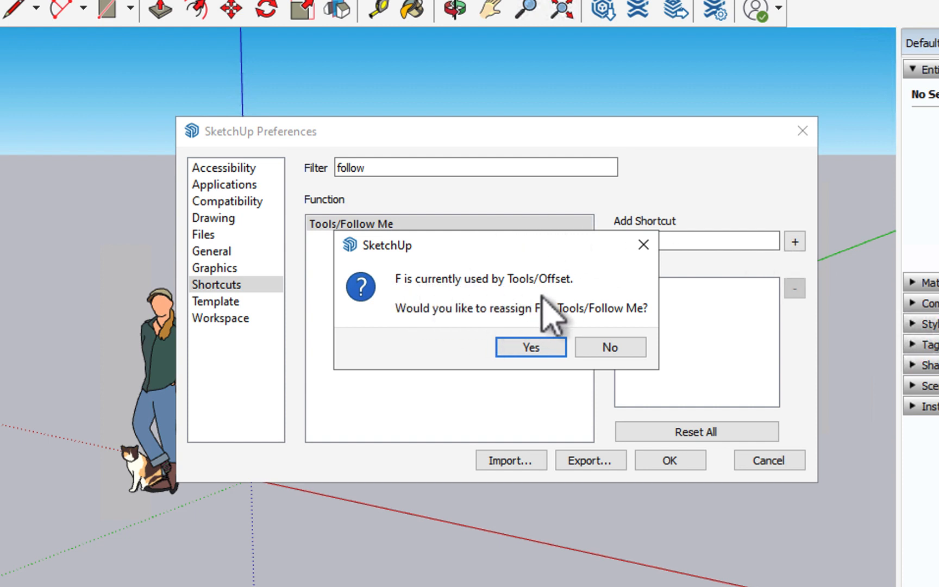
mouse_move(578, 312)
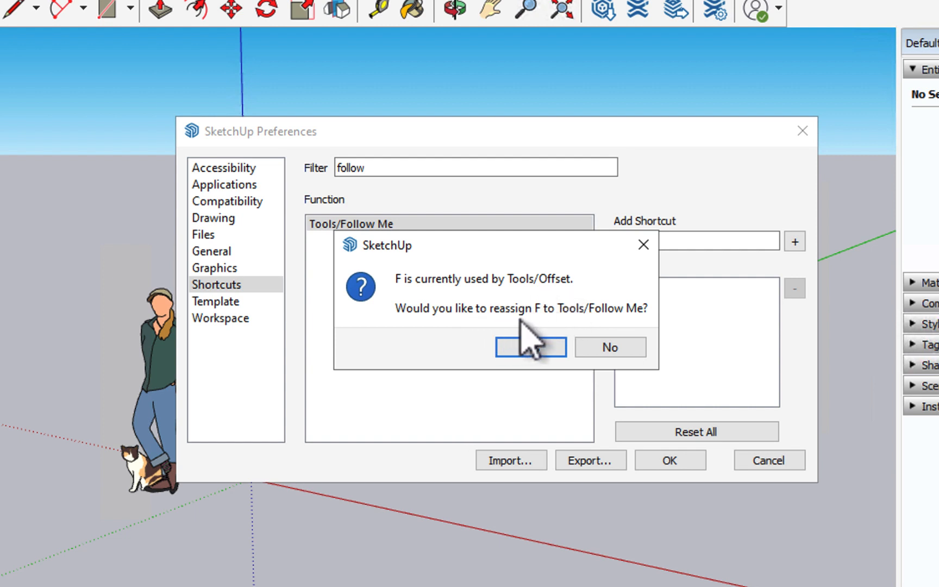
mouse_move(610, 347)
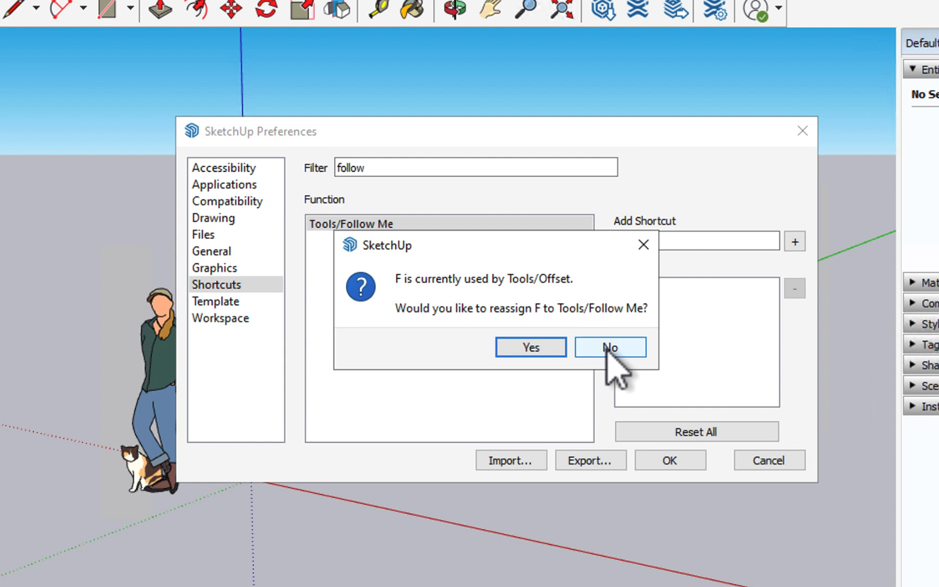
left_click(608, 348)
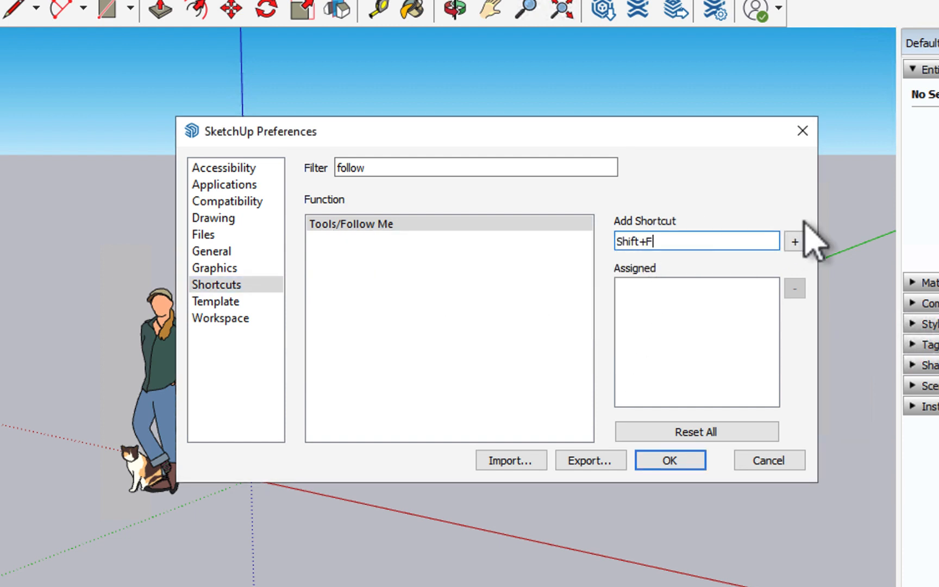
left_click(795, 242)
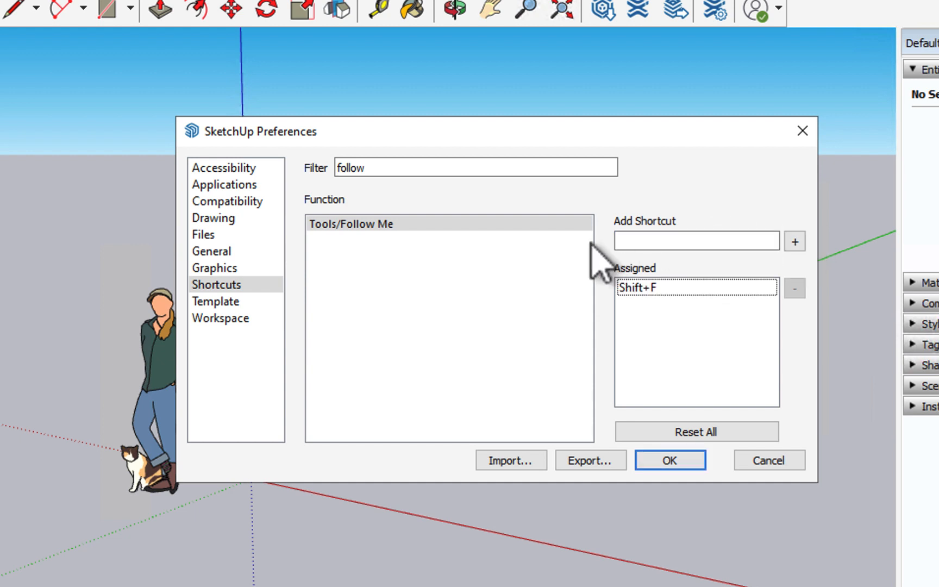
mouse_move(377, 259)
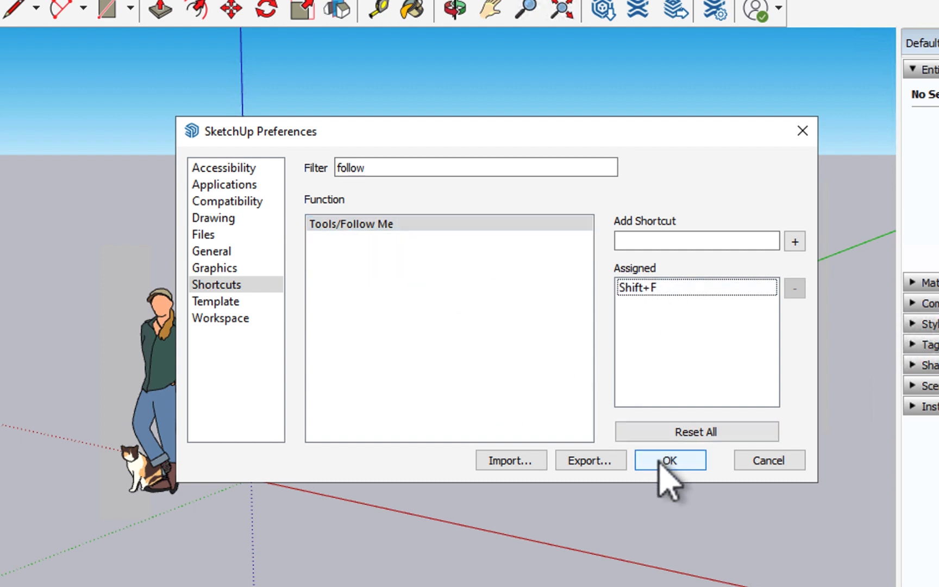
- Accept the shortcut, draw a path line with an upright rectangle profile, and sweep it with Follow Me
left_click(668, 460)
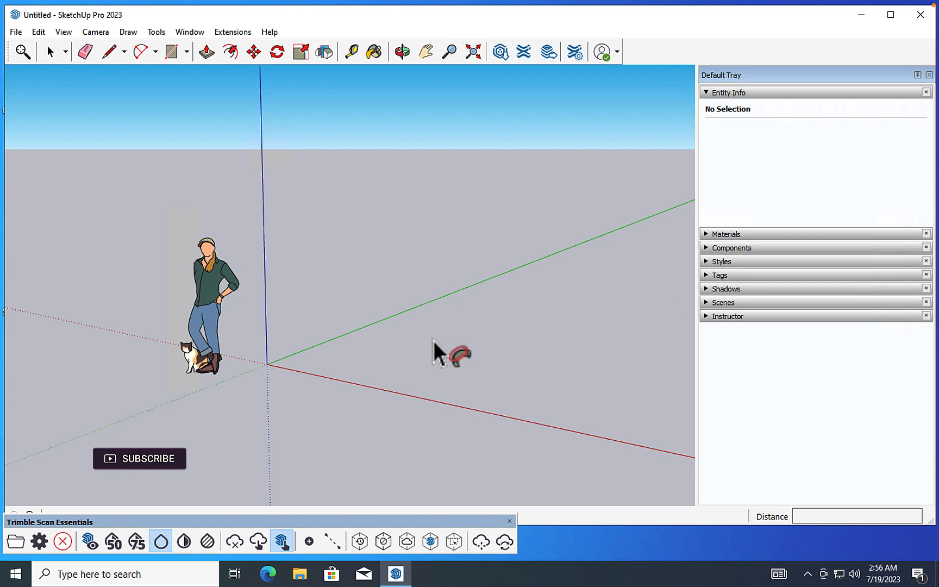
left_click(108, 51)
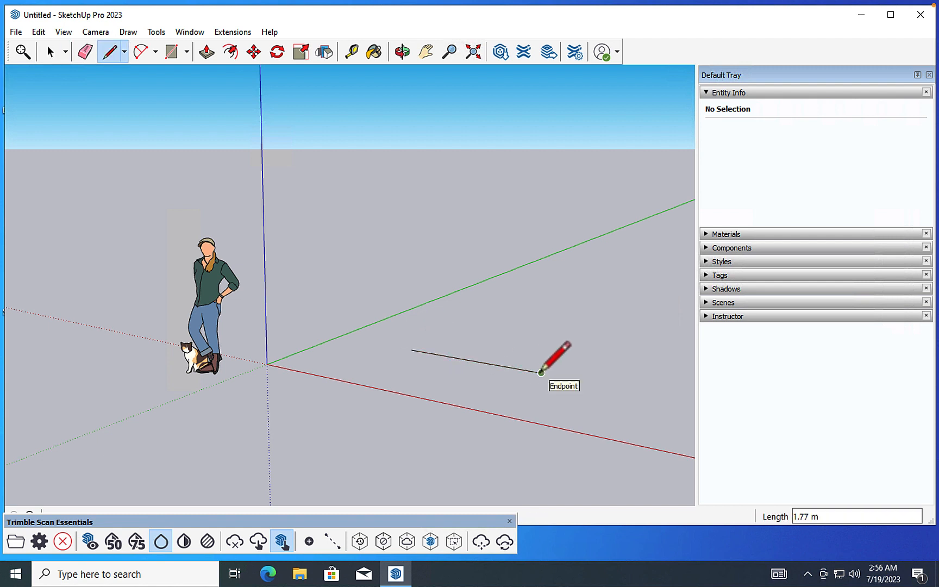
left_click(171, 52)
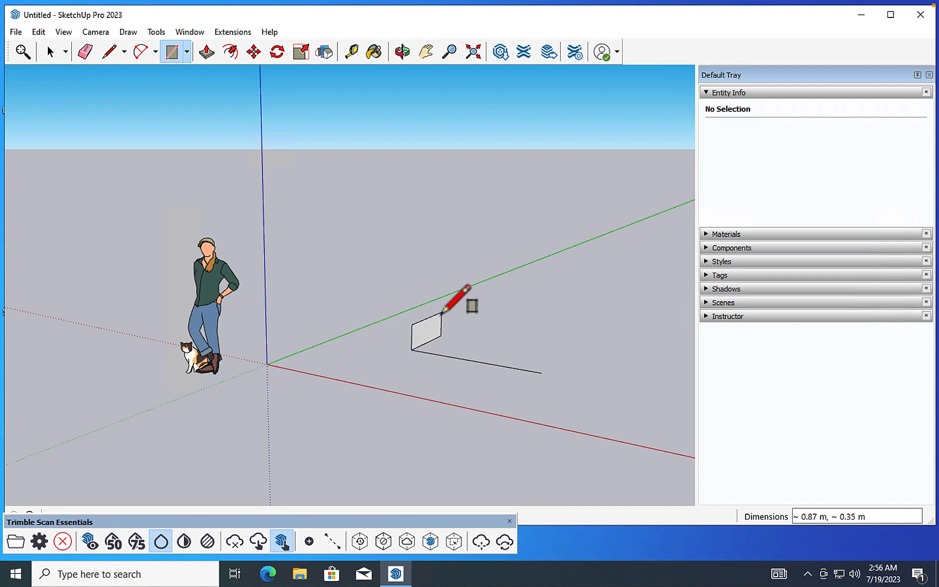
left_click(50, 51)
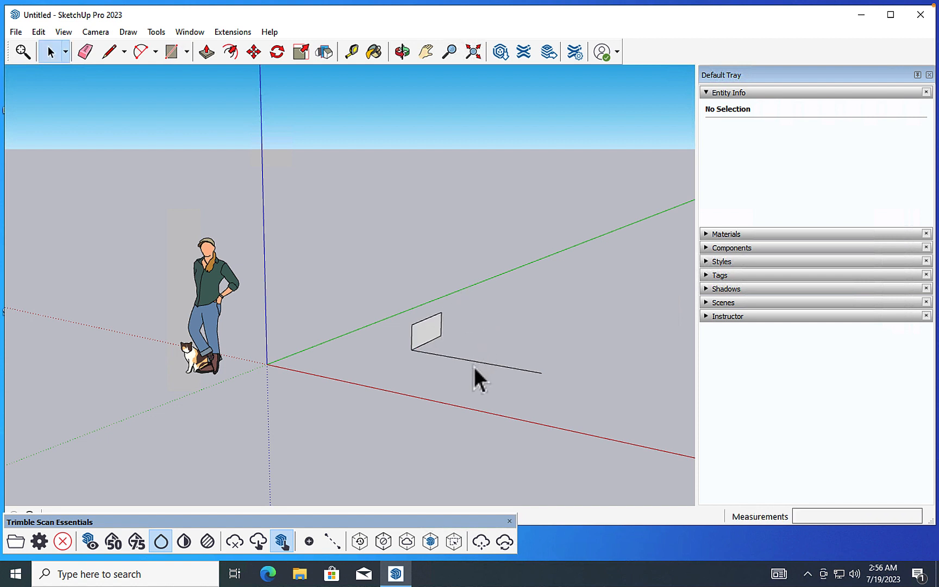
left_click(480, 371)
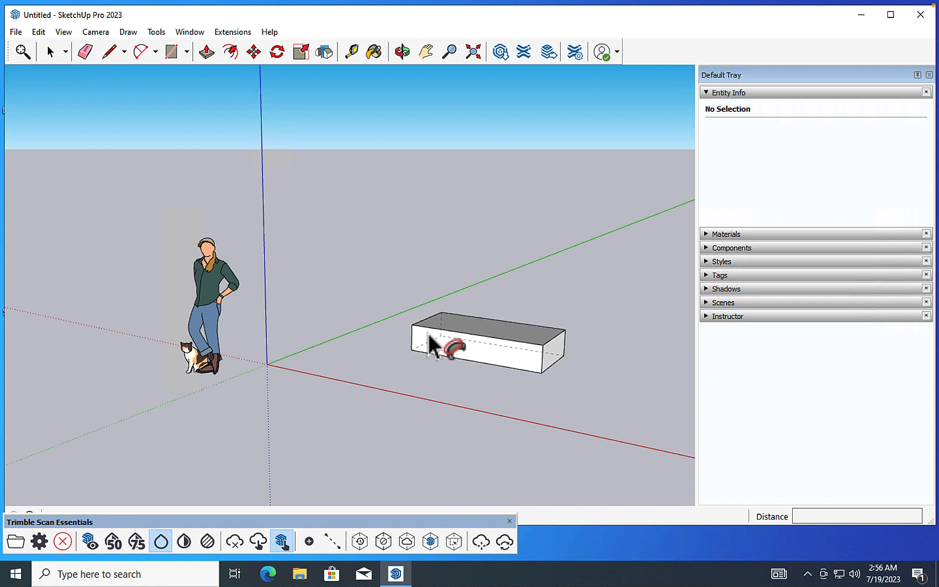
mouse_move(281, 432)
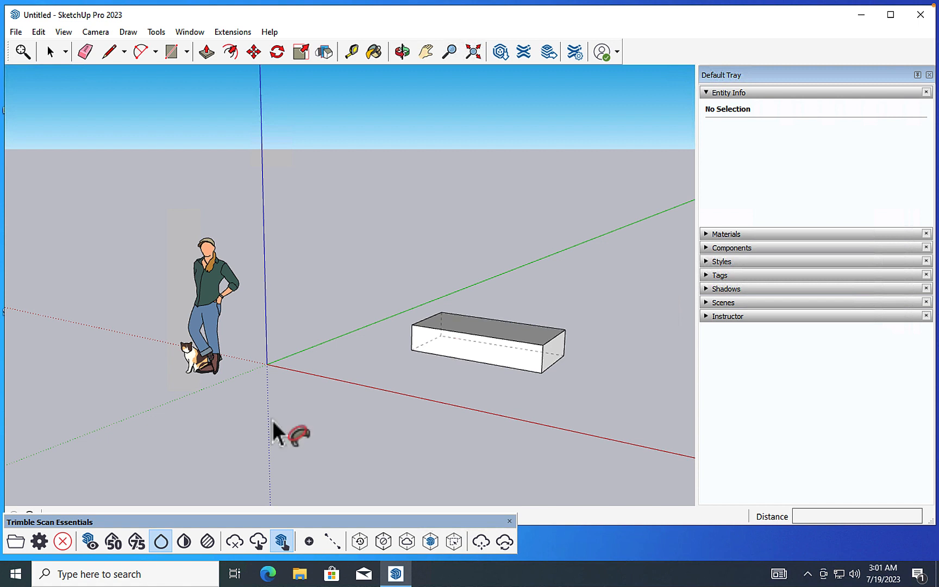
mouse_move(431, 346)
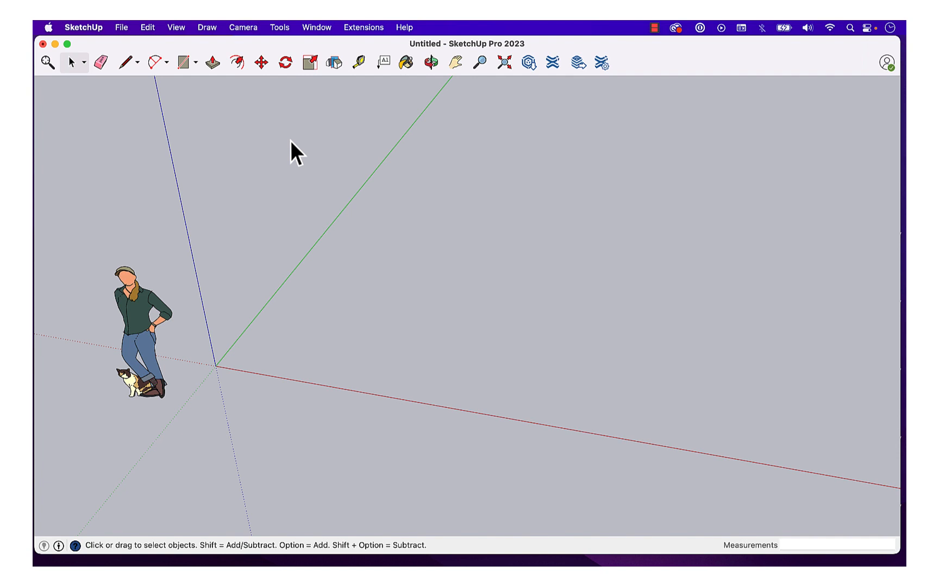
mouse_move(430, 251)
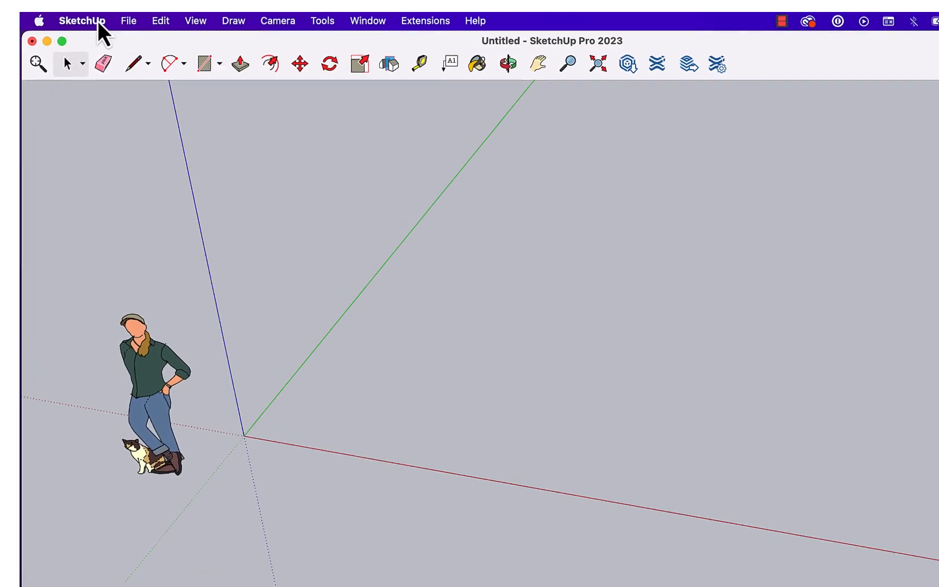
- Reach Preferences from the SketchUp menu and scroll the Function/Key list down to the View commands
left_click(83, 20)
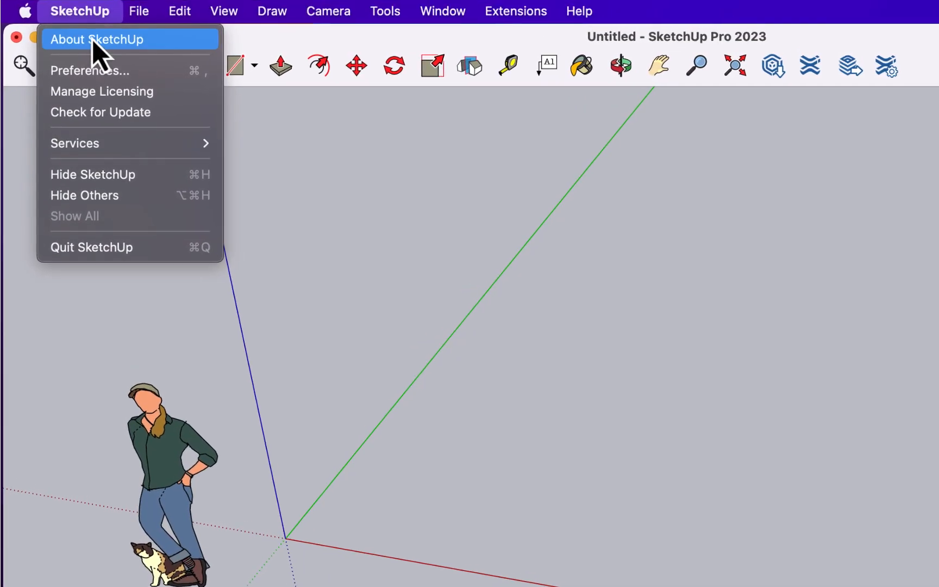
mouse_move(90, 70)
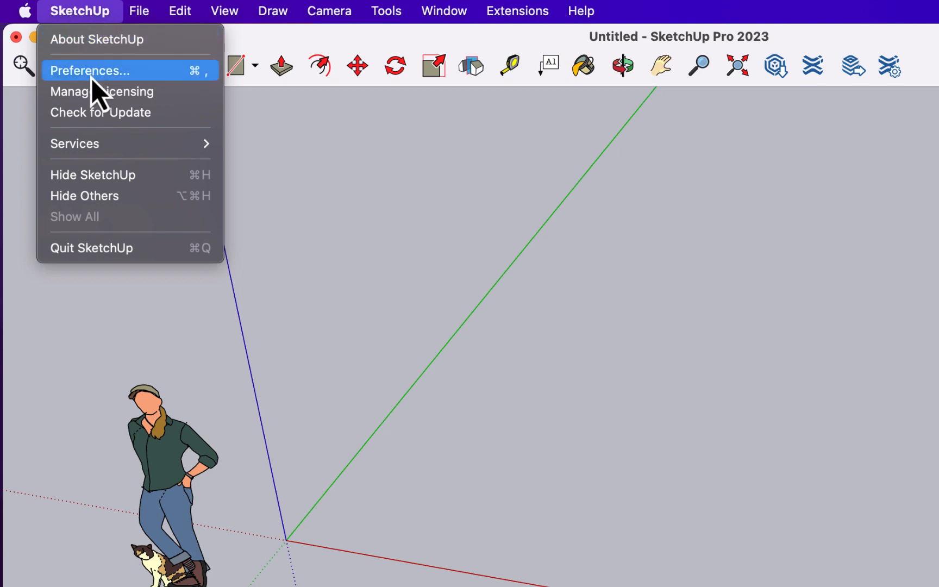
left_click(91, 69)
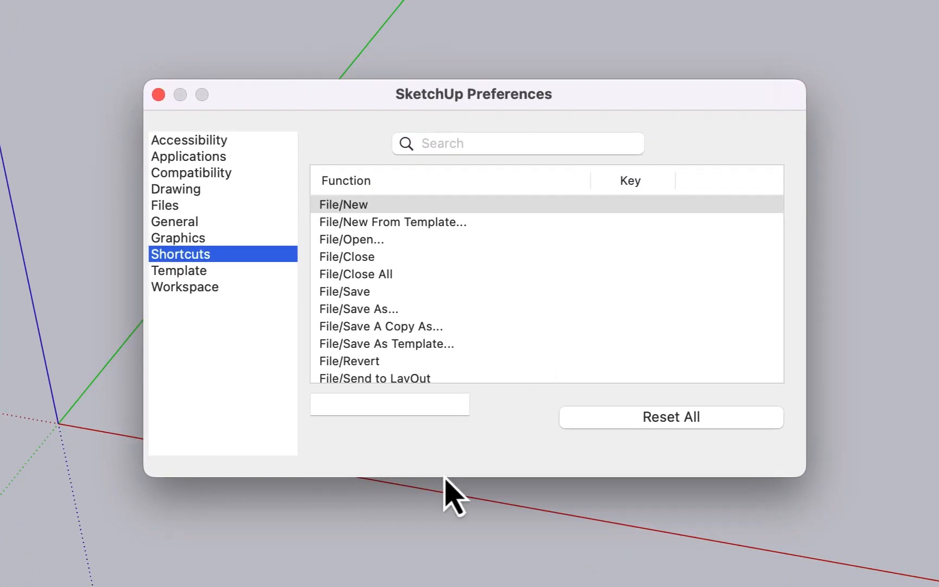
mouse_move(750, 286)
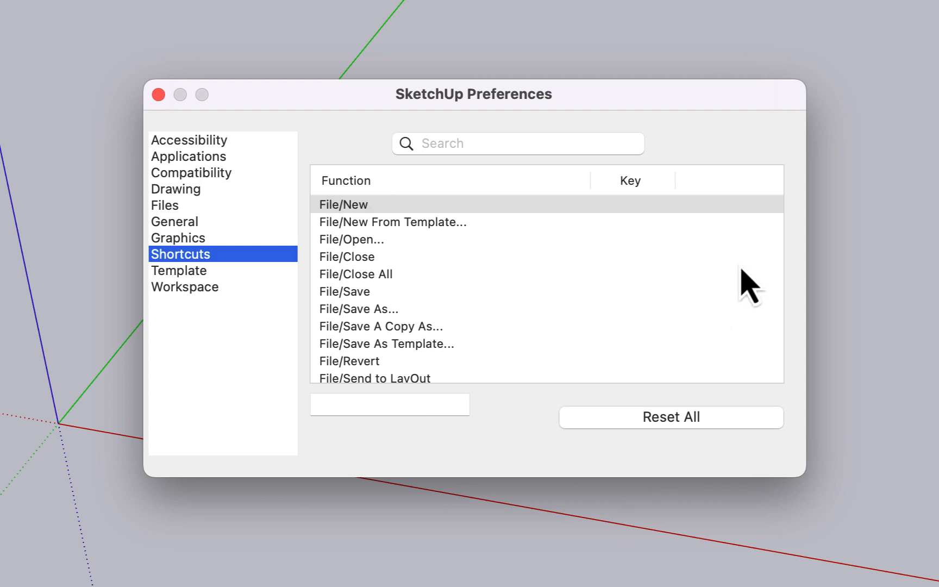
mouse_move(464, 230)
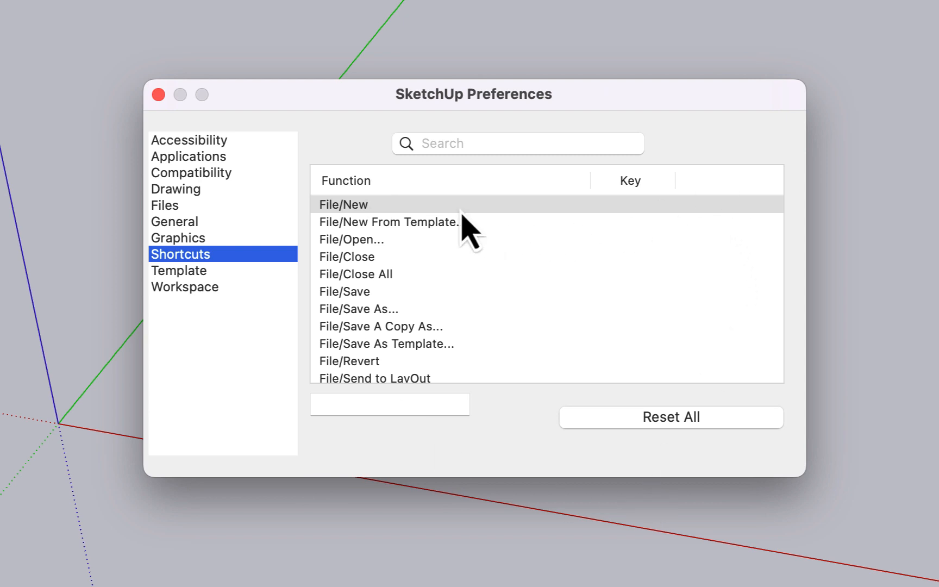
scroll("down", 3)
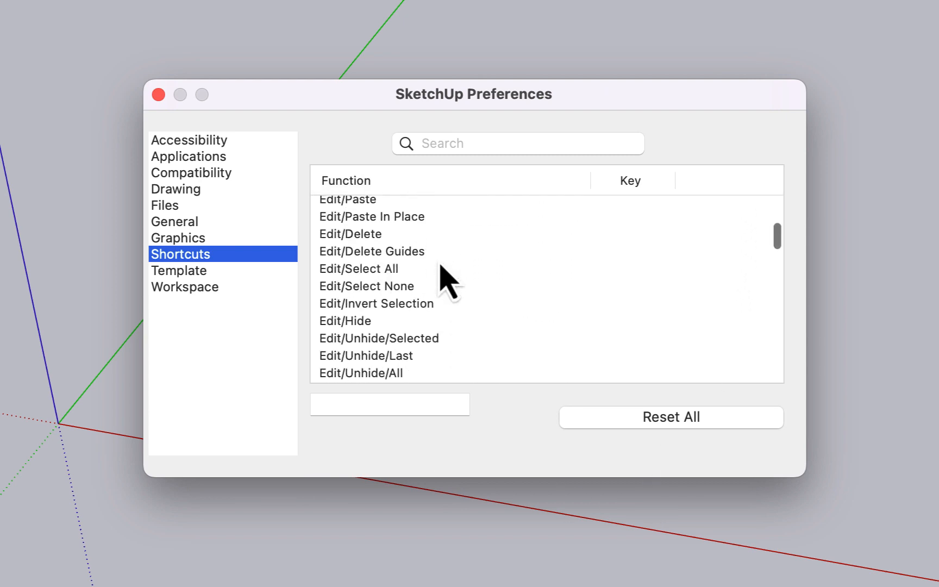
scroll("down", 3)
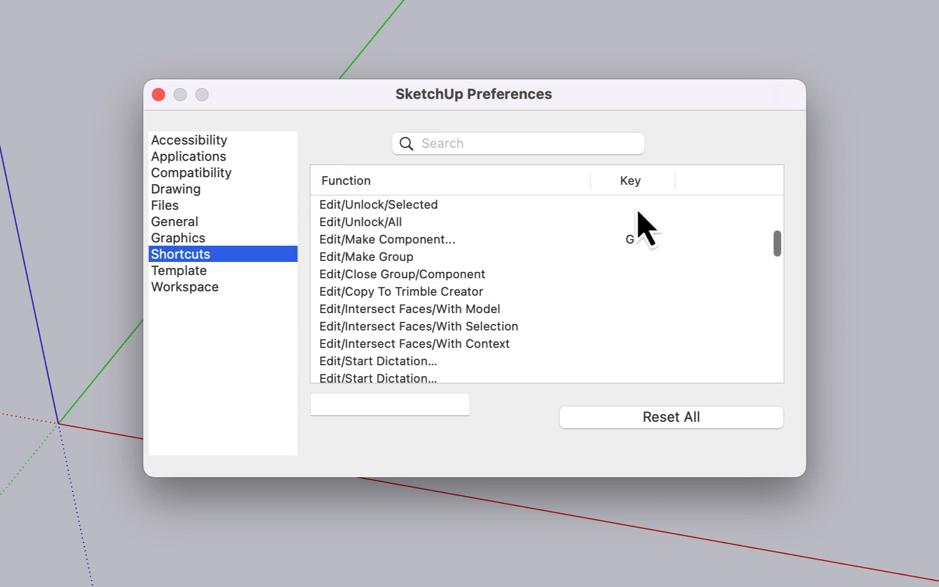
scroll("down", 3)
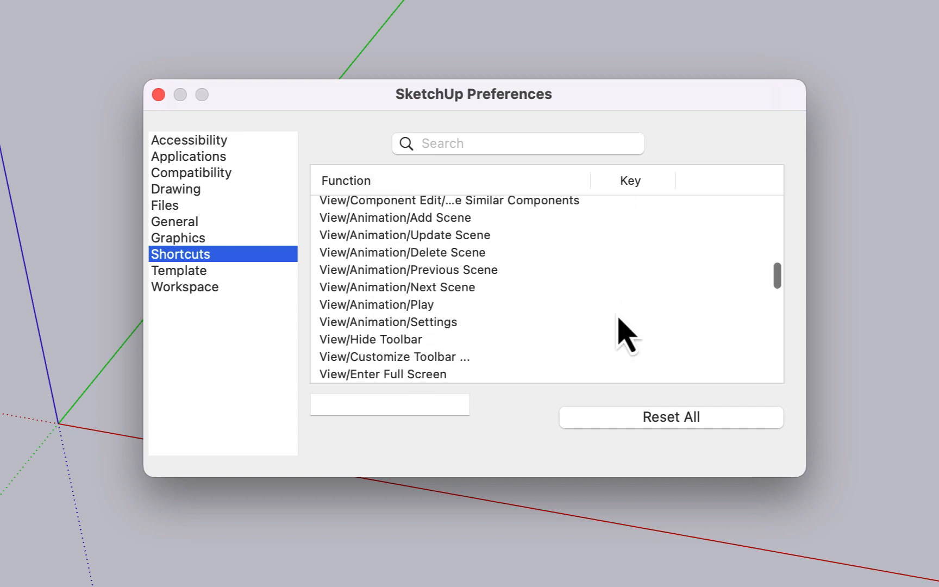
- Filter the shortcut list with 'recta', showing R for Rectangle and nothing for Rotated Rectangle
type("recta \\ \\\\")
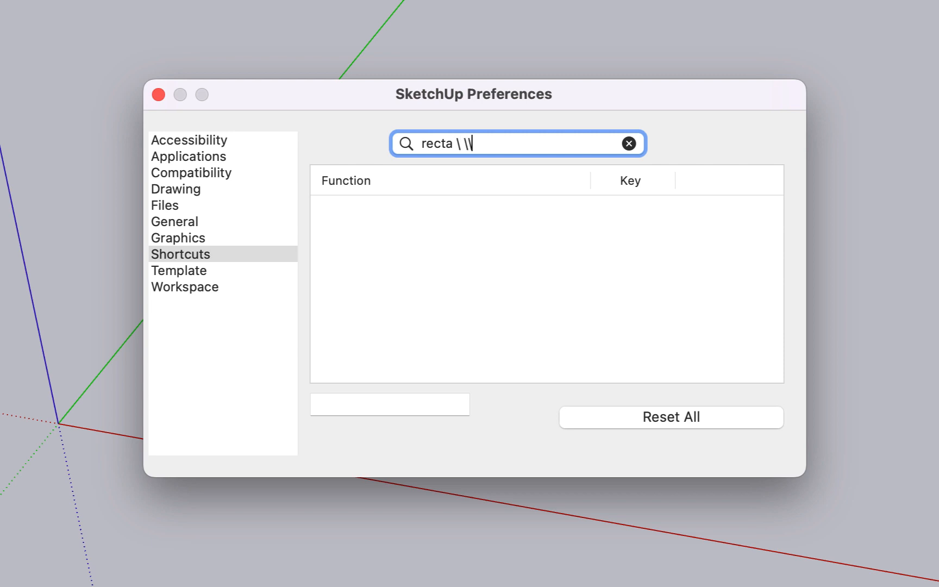
key("backspace")
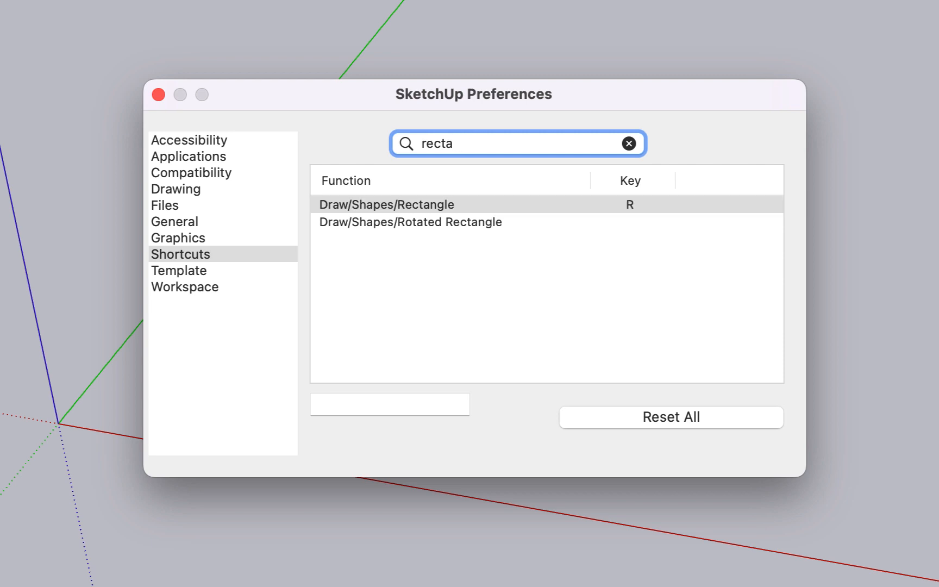
mouse_move(476, 233)
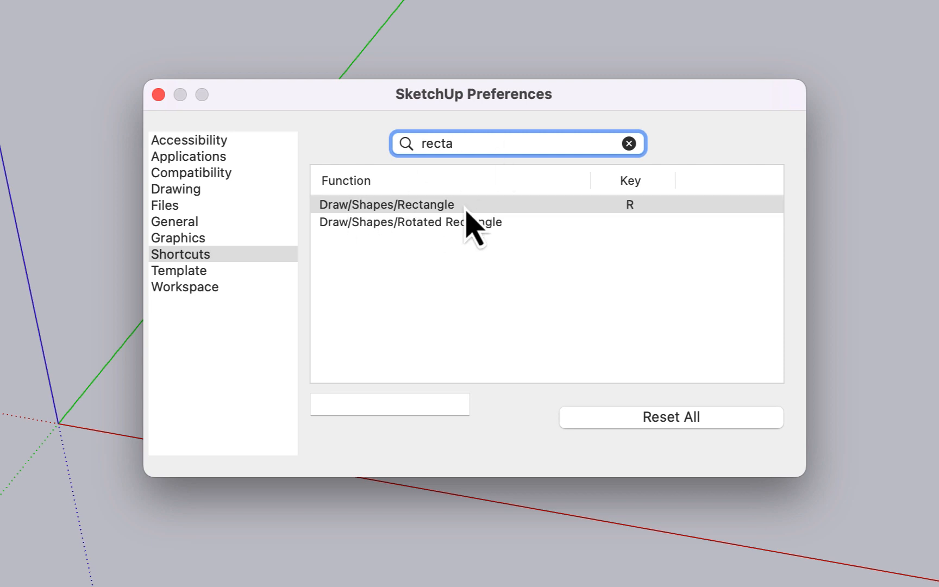
mouse_move(653, 227)
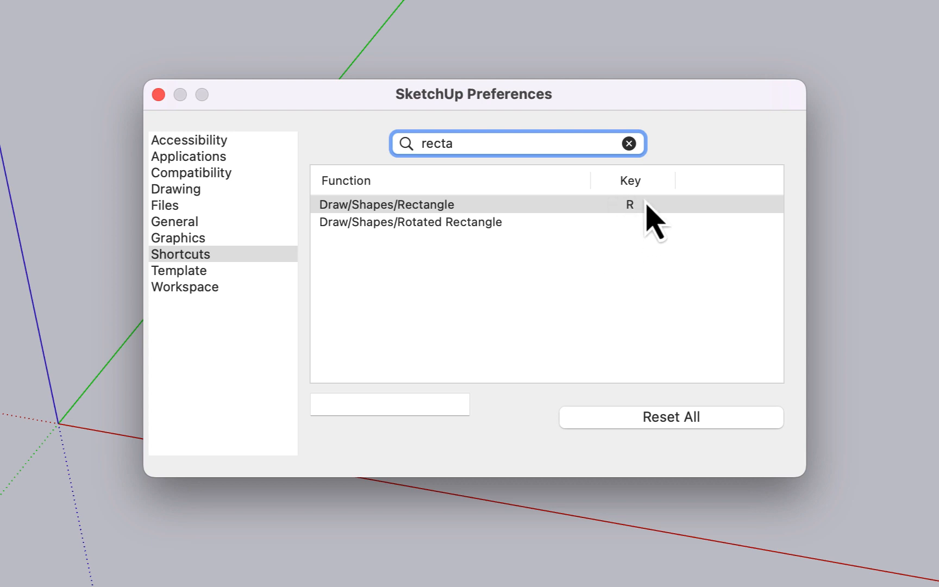
mouse_move(650, 246)
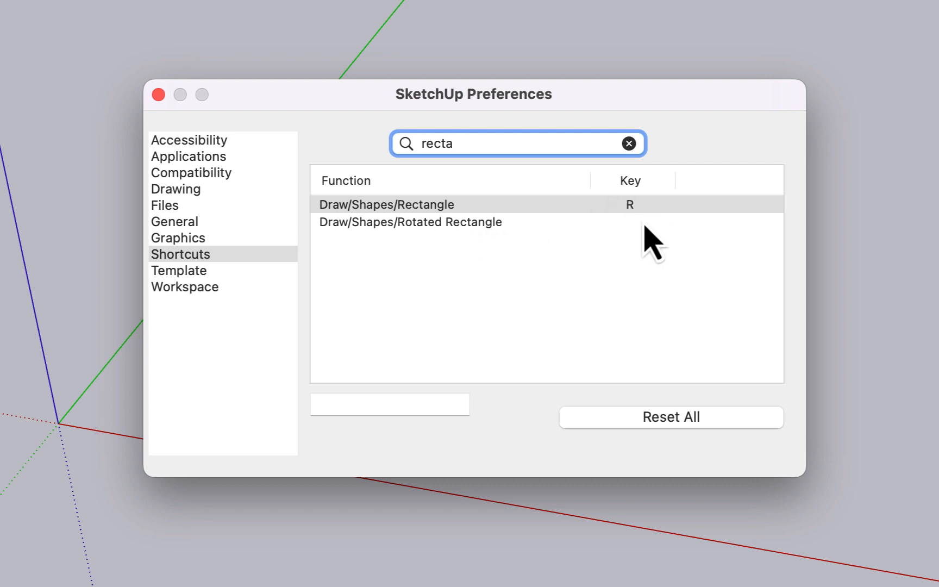
mouse_move(509, 150)
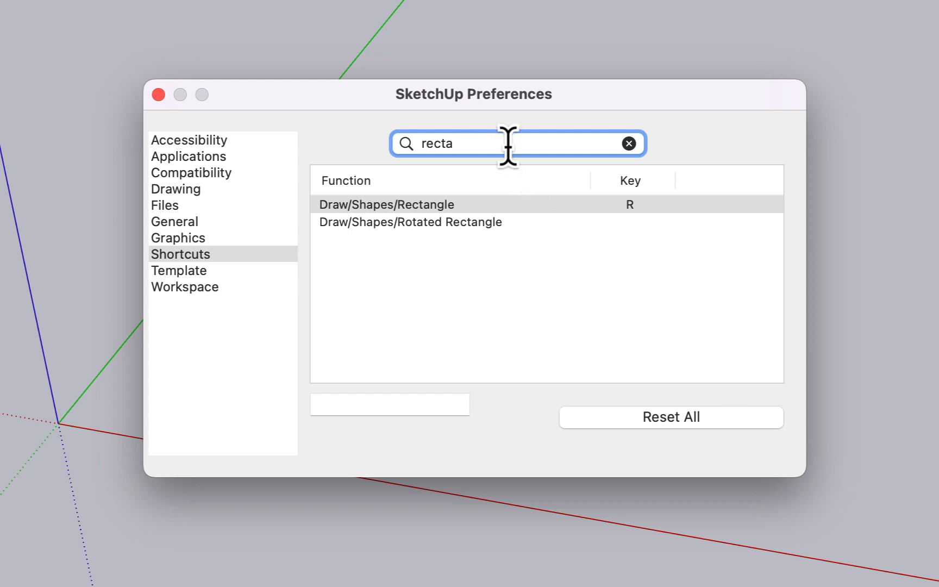
- Search 'follow', give Tools/Follow Me the Shift+F shortcut and confirm it despite the Offset conflict notice
type("follow")
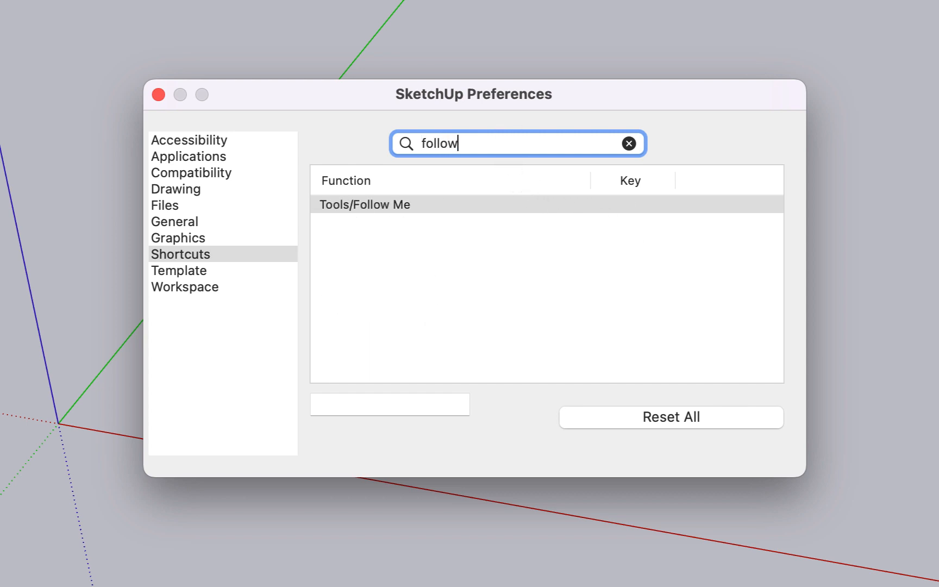
mouse_move(393, 230)
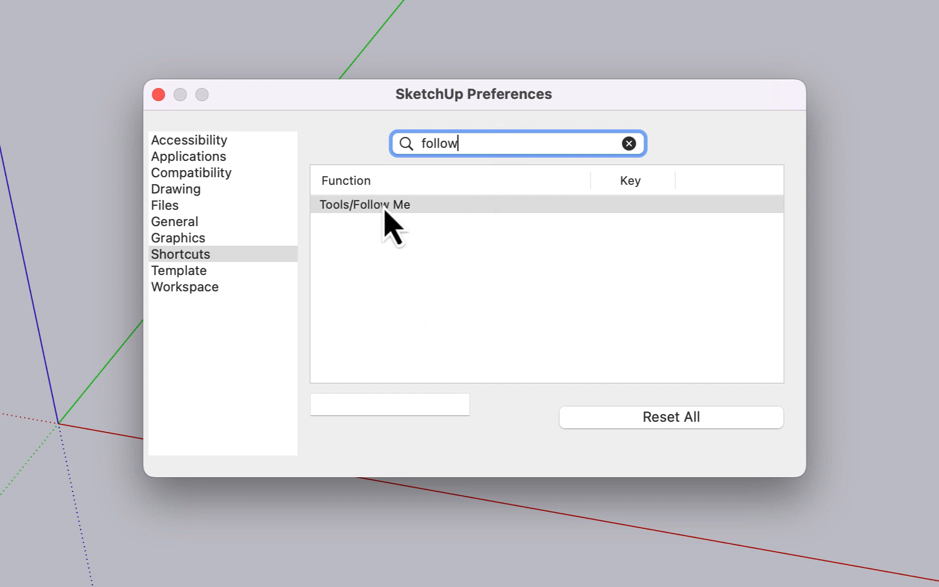
left_click(390, 403)
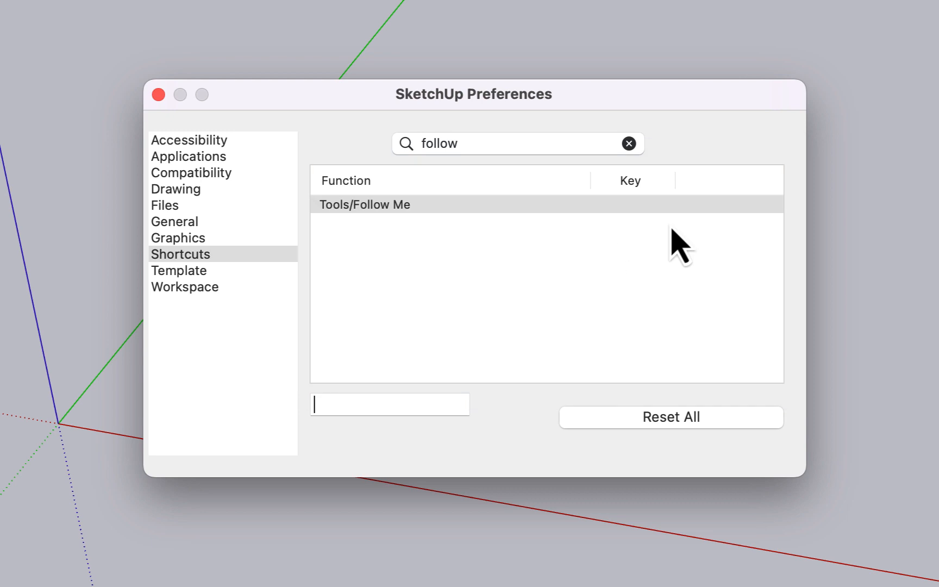
type("⇧F")
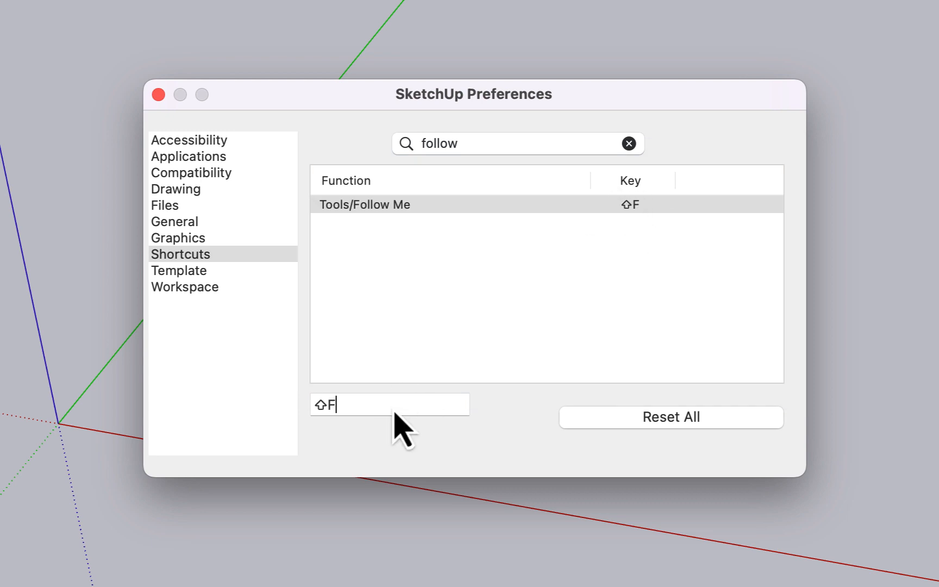
key("Return")
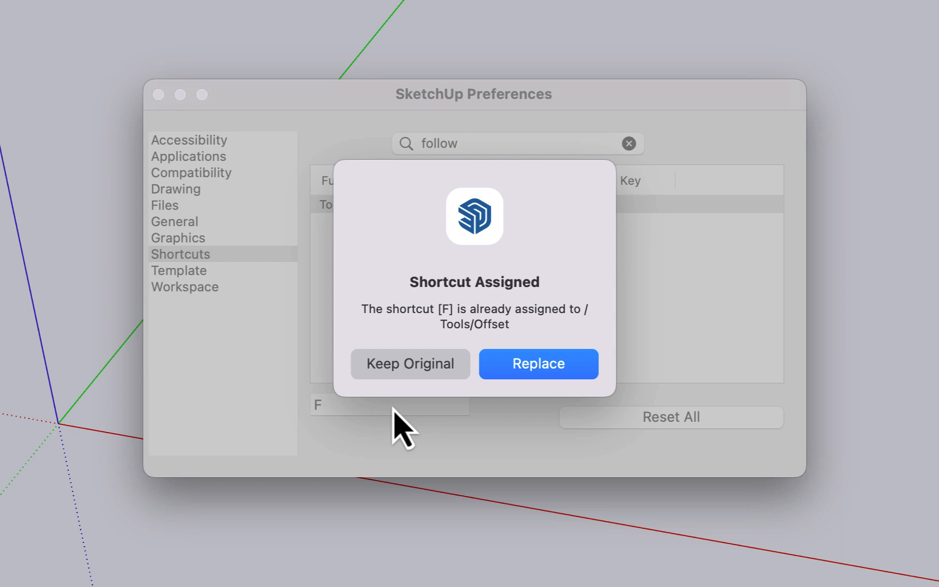
mouse_move(533, 404)
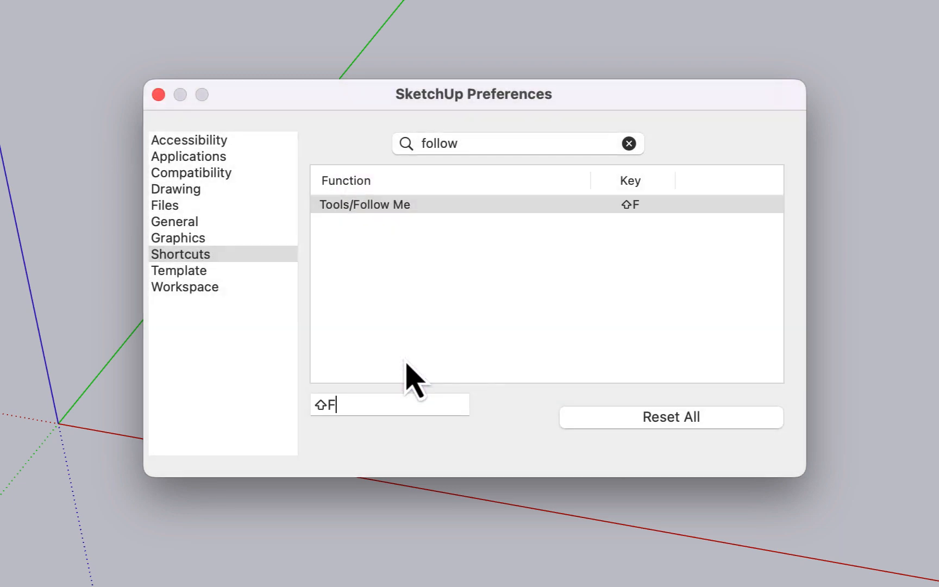
mouse_move(302, 397)
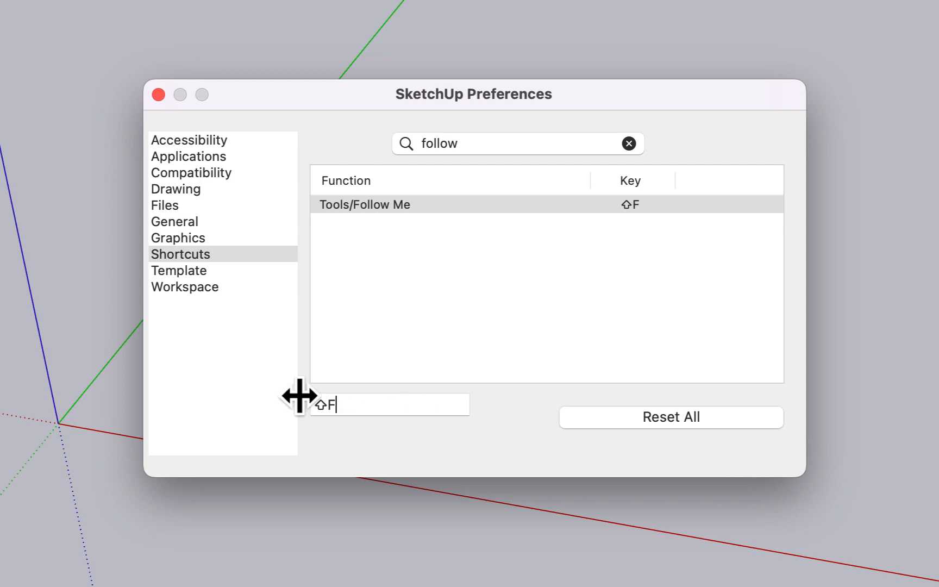
mouse_move(331, 439)
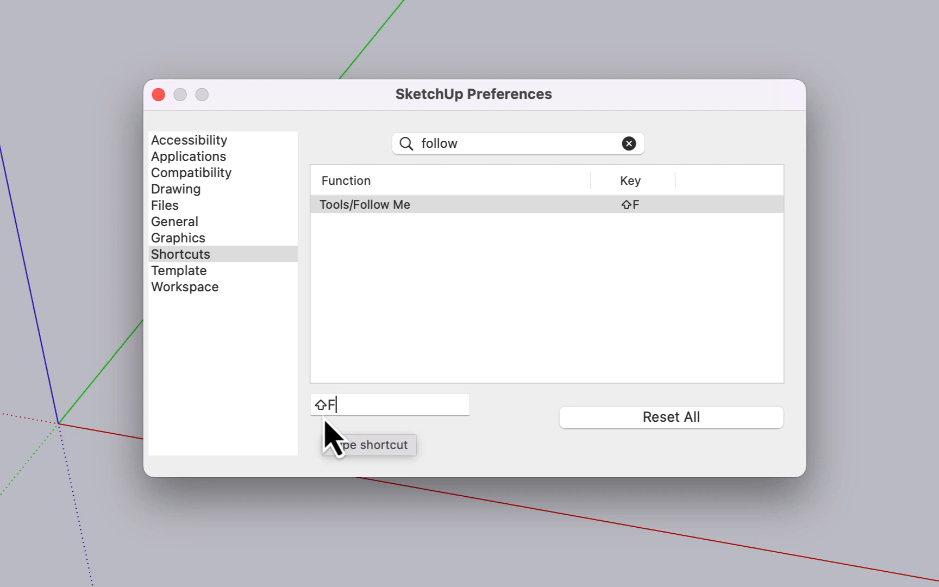
mouse_move(431, 447)
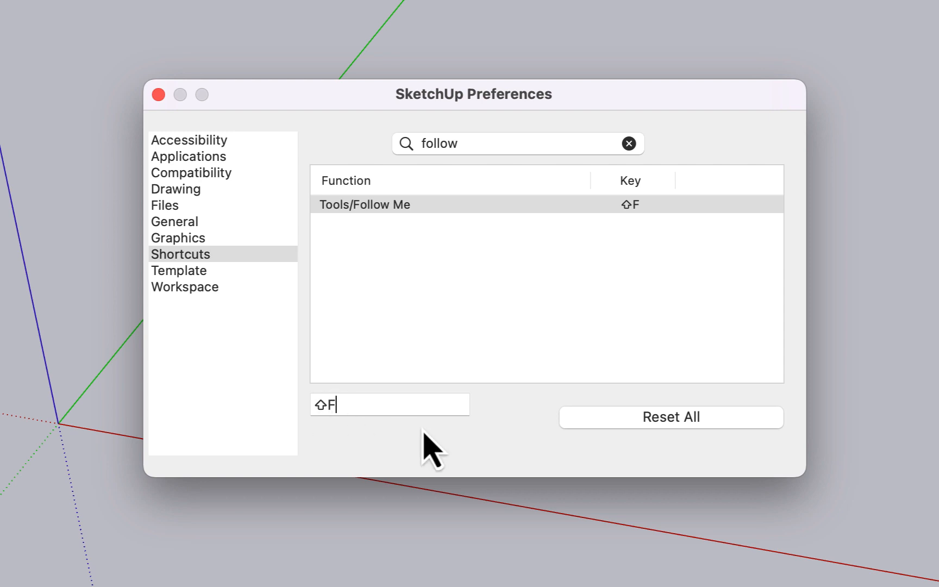
mouse_move(908, 267)
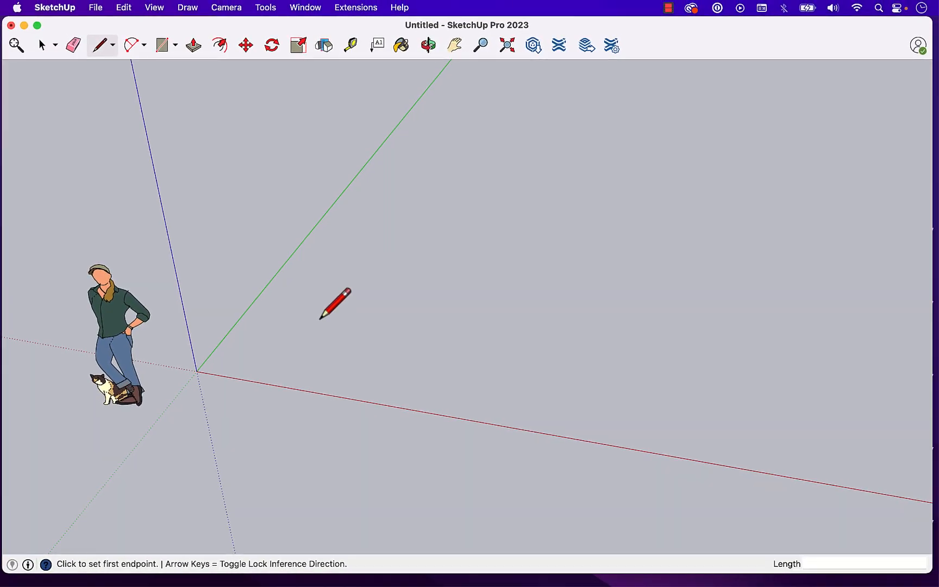
- Leave the preferences and click out a rectangle in the empty drawing area
left_click(320, 324)
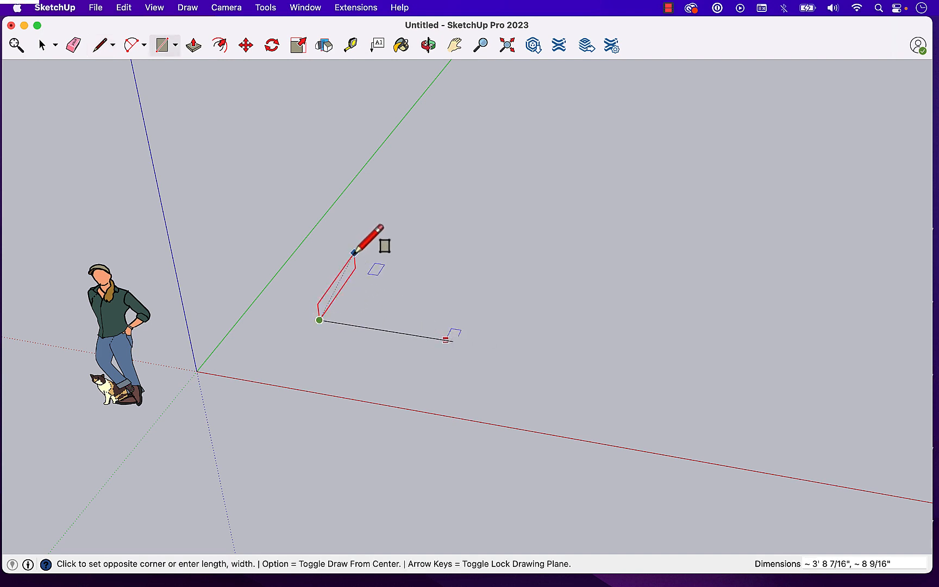
left_click(401, 285)
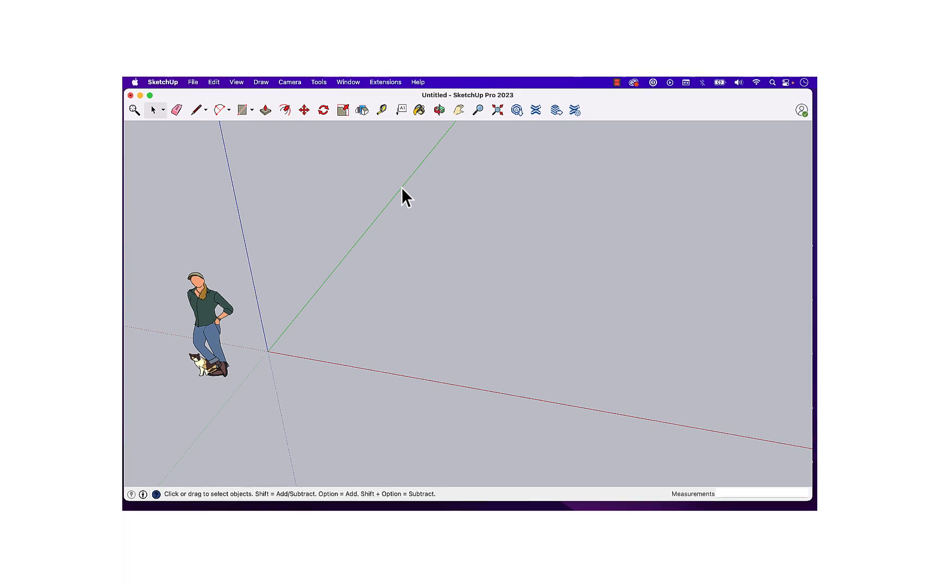
- Run puts Sketchup::get_shortcuts in the Ruby Console to list all shortcuts, including Shift+F for selectExtrudeTool
left_click(385, 81)
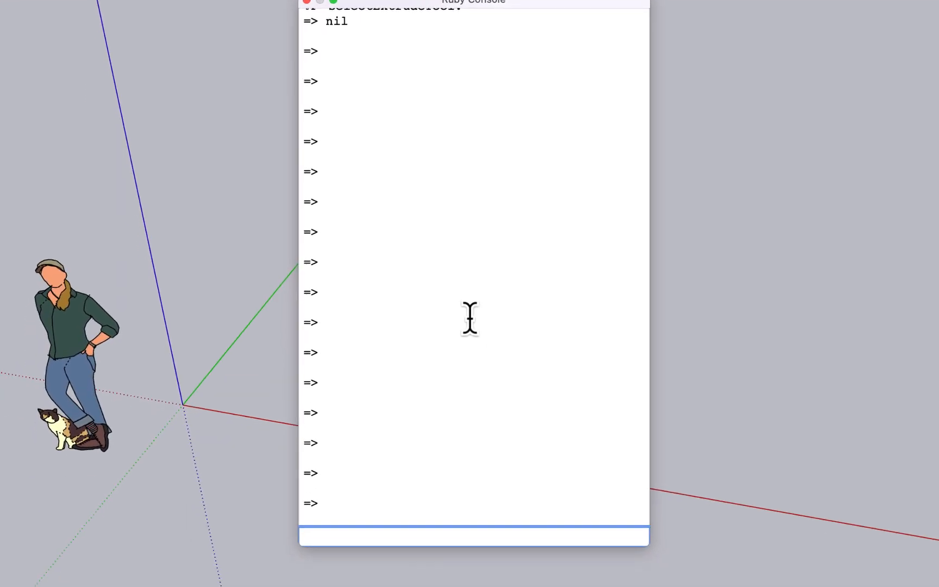
type("puts")
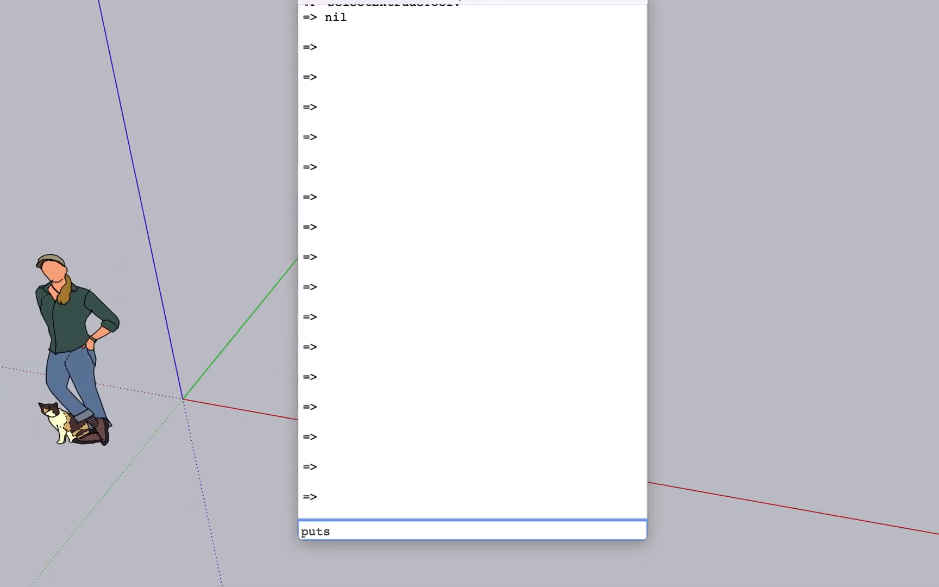
type("Sketch")
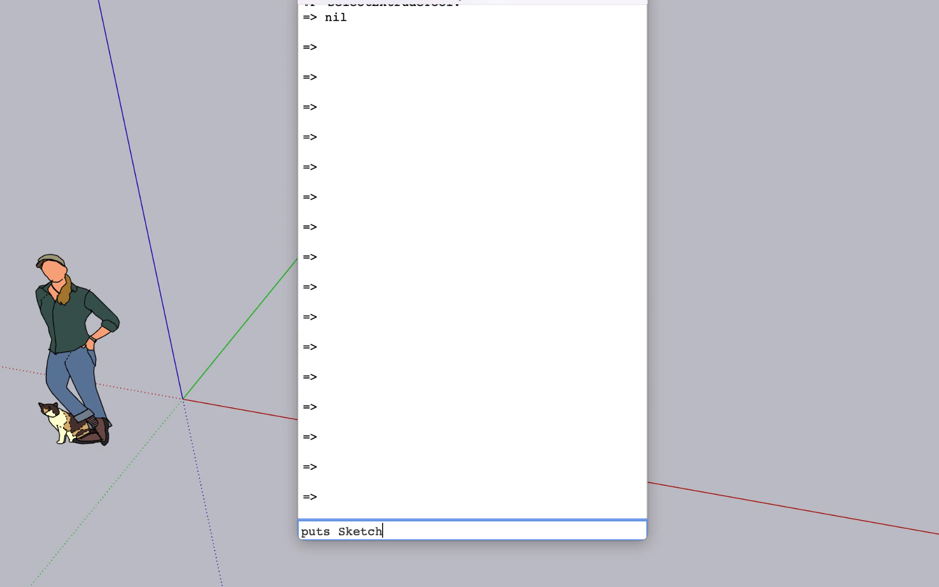
type("up::get_shortcu")
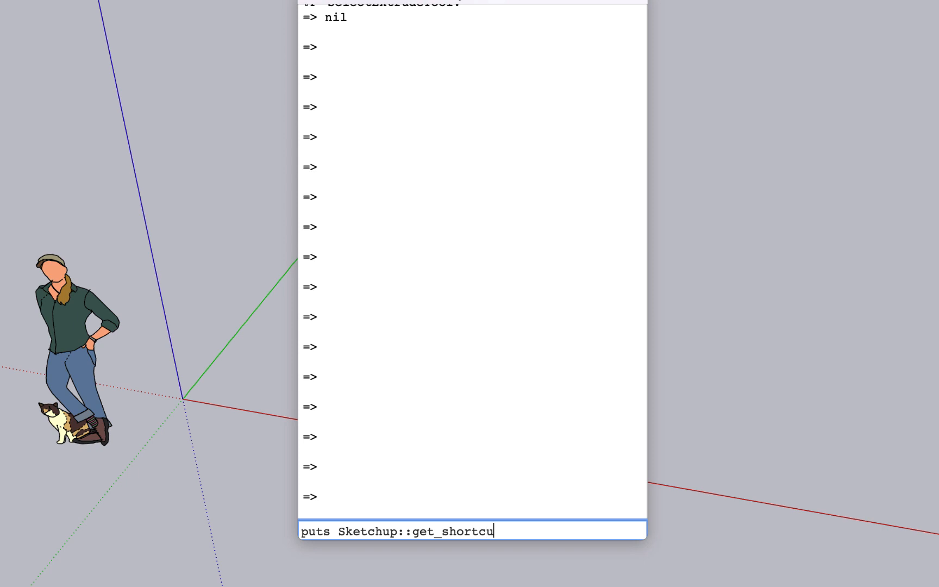
key("Return")
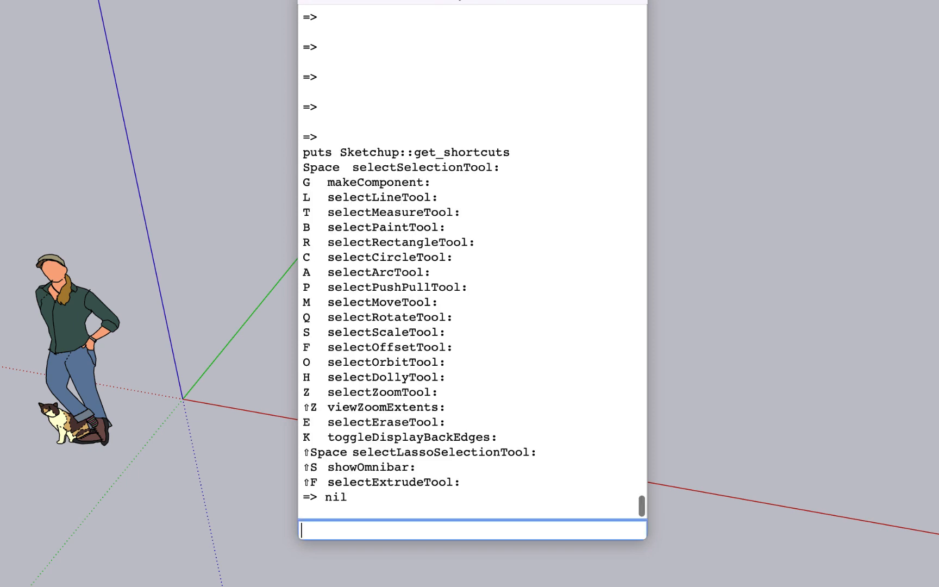
mouse_move(532, 241)
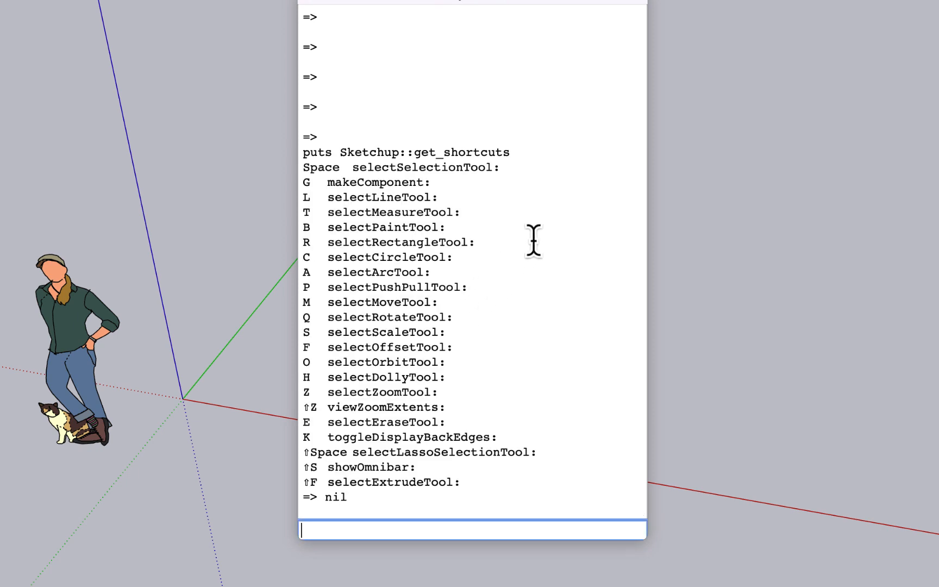